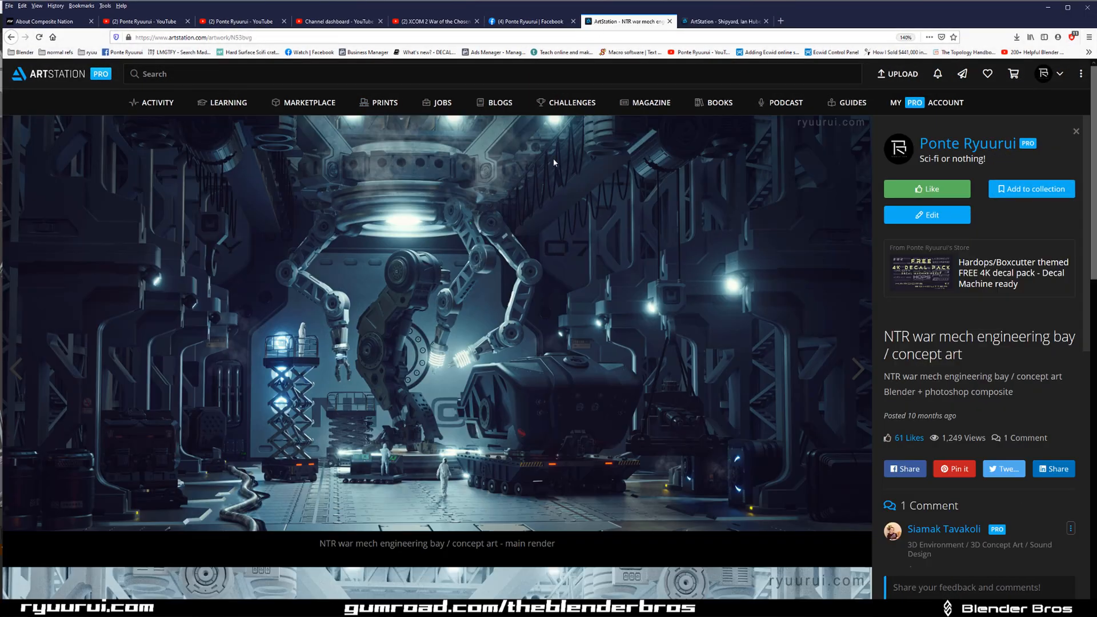
mouse_move(534, 254)
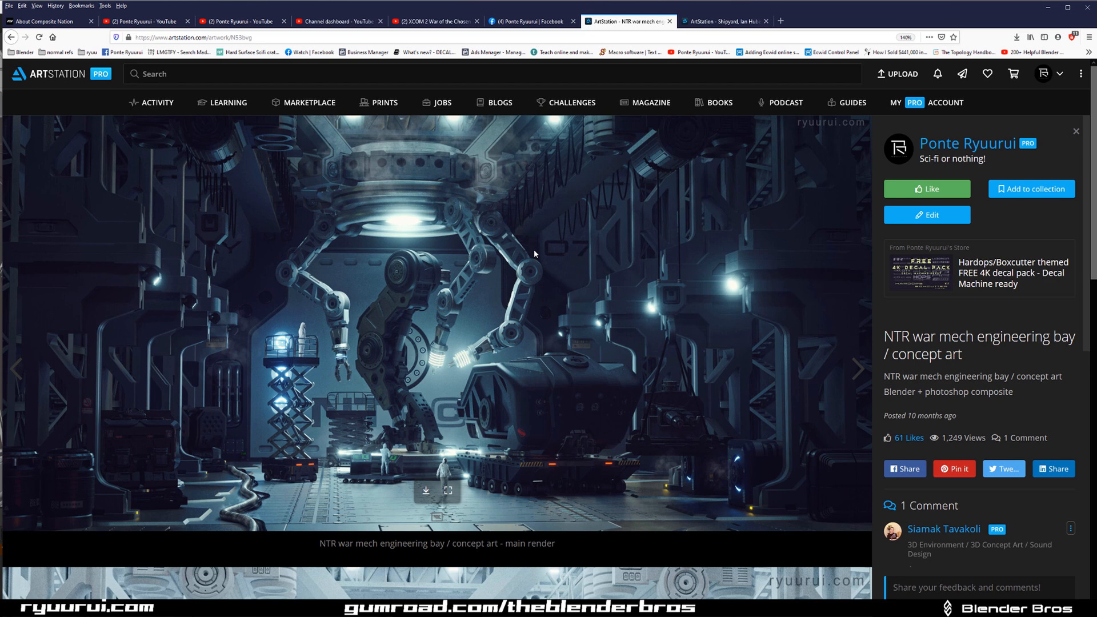
- Zoom the viewport in toward the mech's upper body and robotic arms
scroll(down, 3)
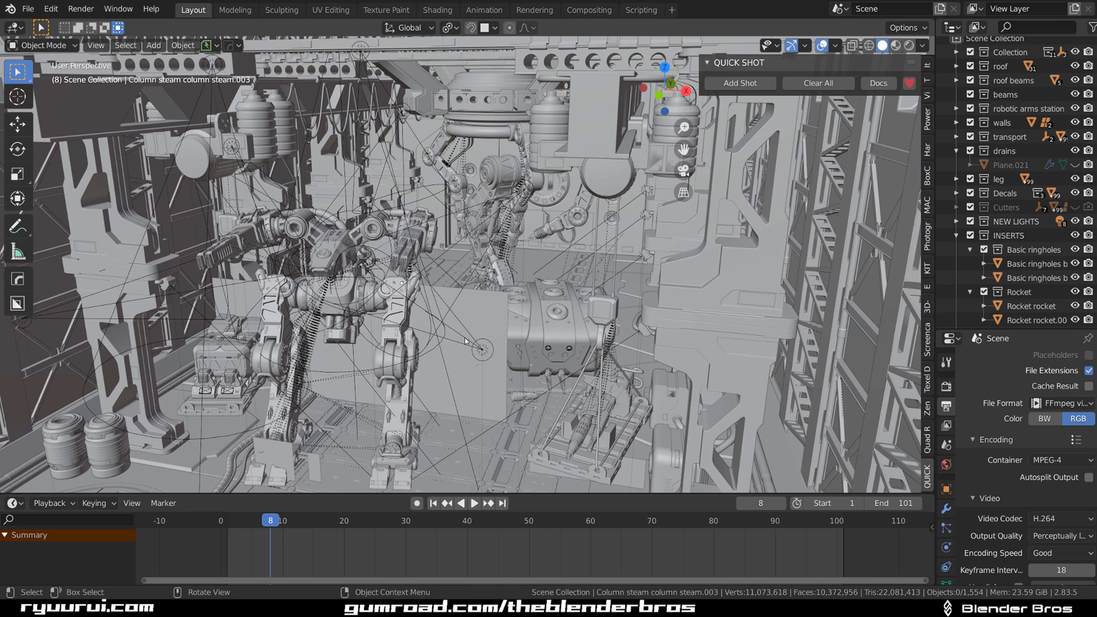
mouse_move(475, 315)
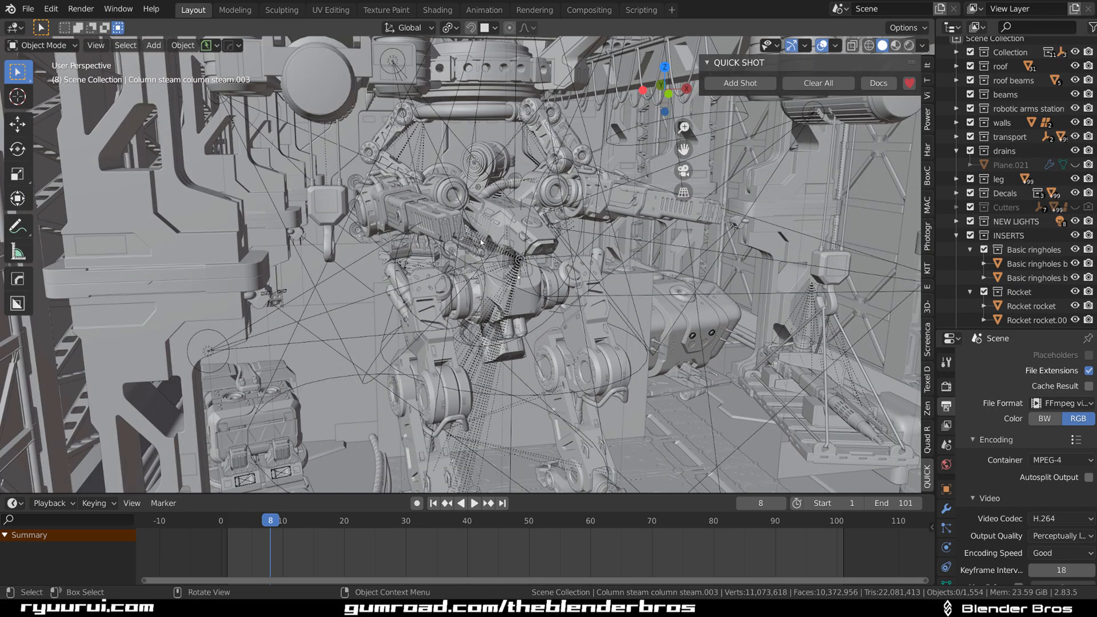
mouse_move(491, 280)
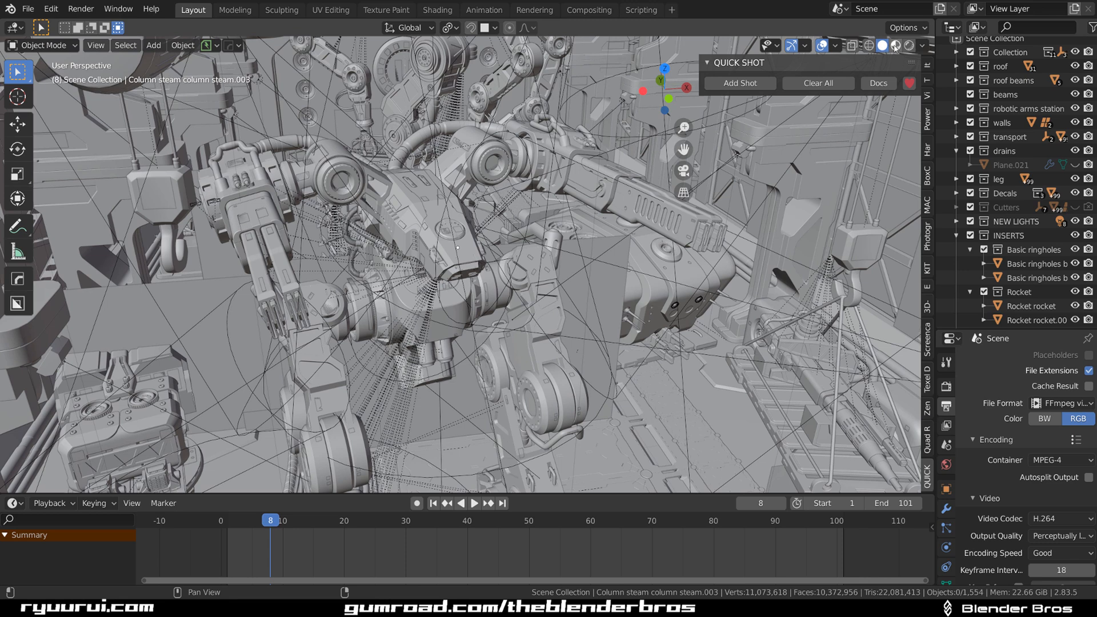
mouse_move(895, 46)
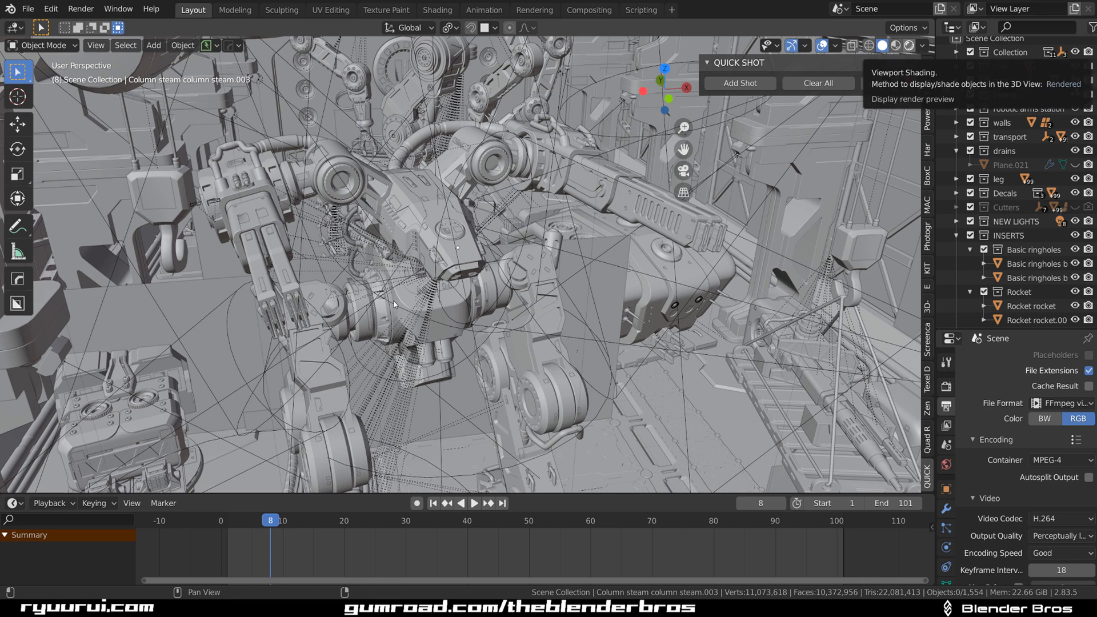
mouse_move(232, 248)
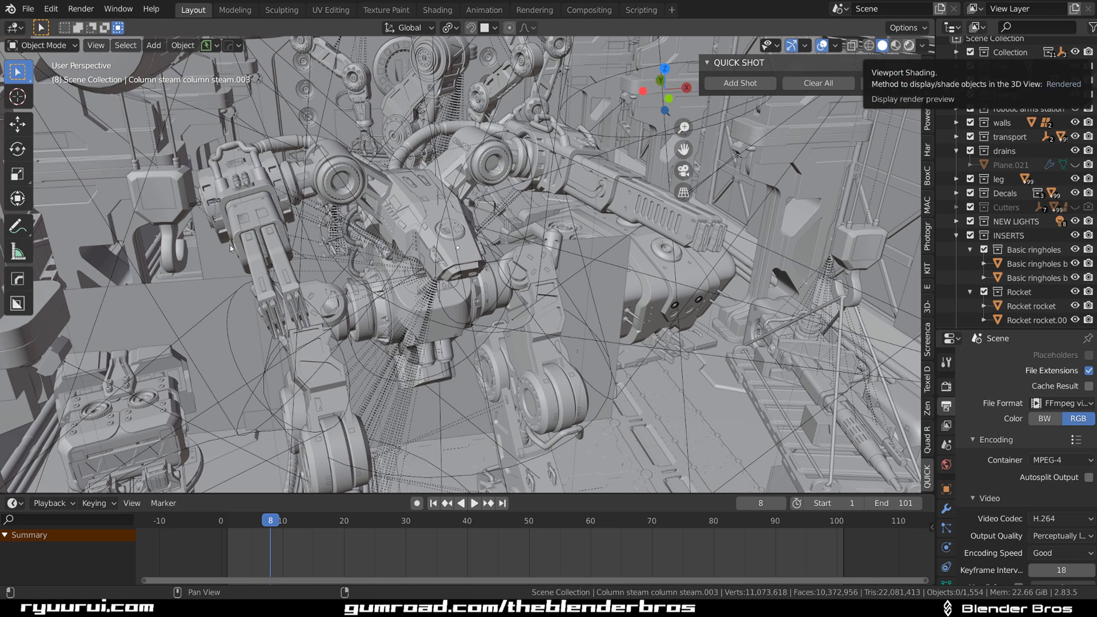
mouse_move(522, 235)
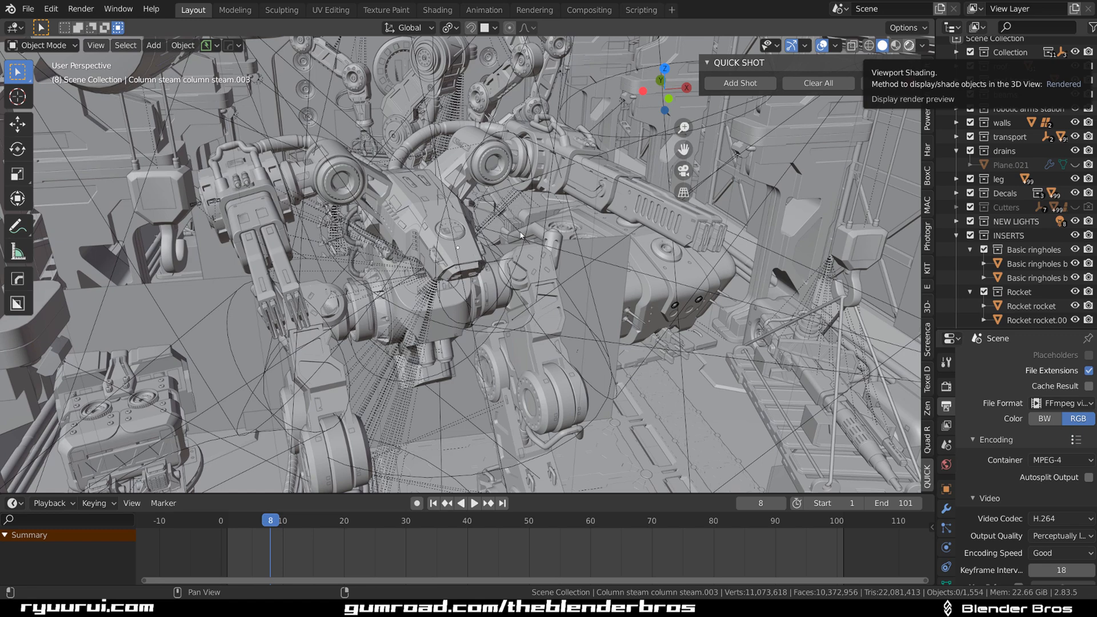
- Switch the viewport shading to Rendered so the bay shows lighting and materials
click(908, 45)
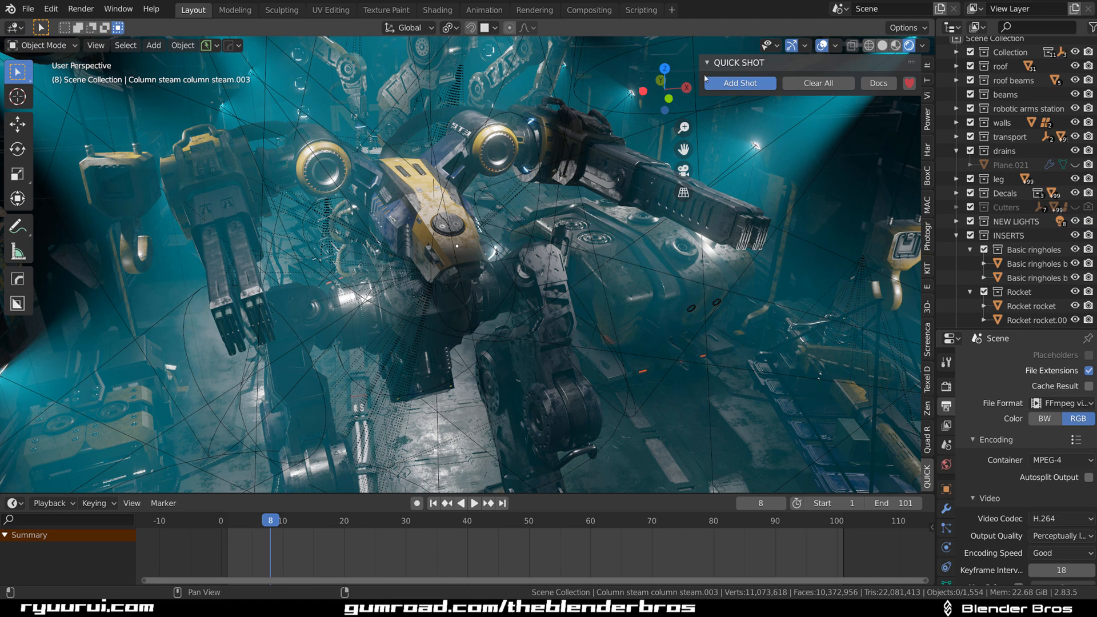
- Add Quick Shot's Shot 1 from the current view, a 100-frame camera shot of the mech
click(739, 82)
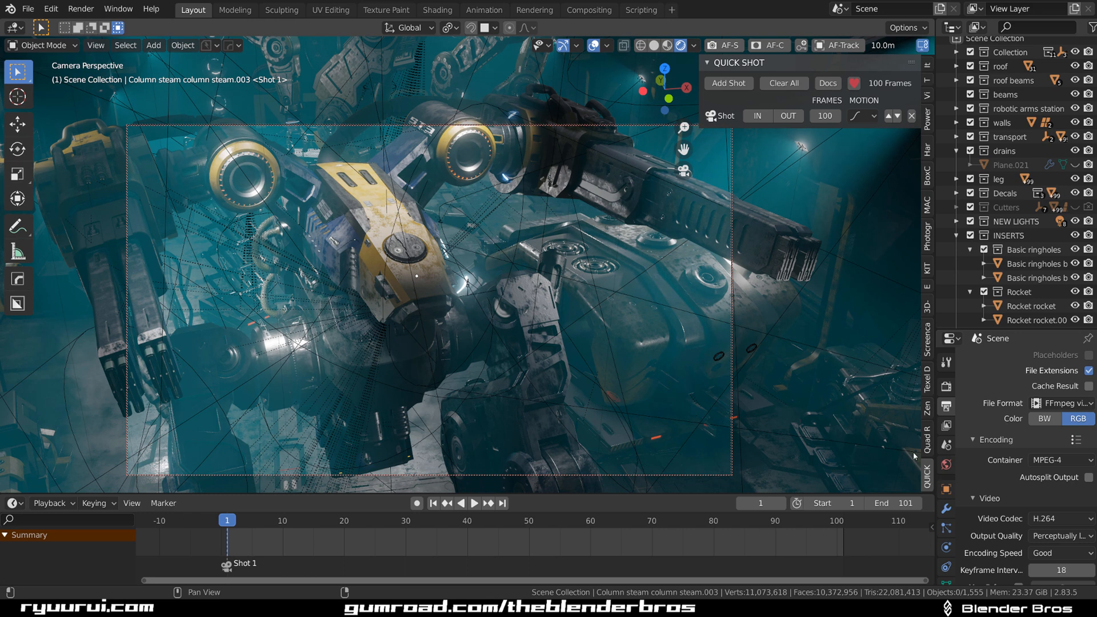
mouse_move(600, 229)
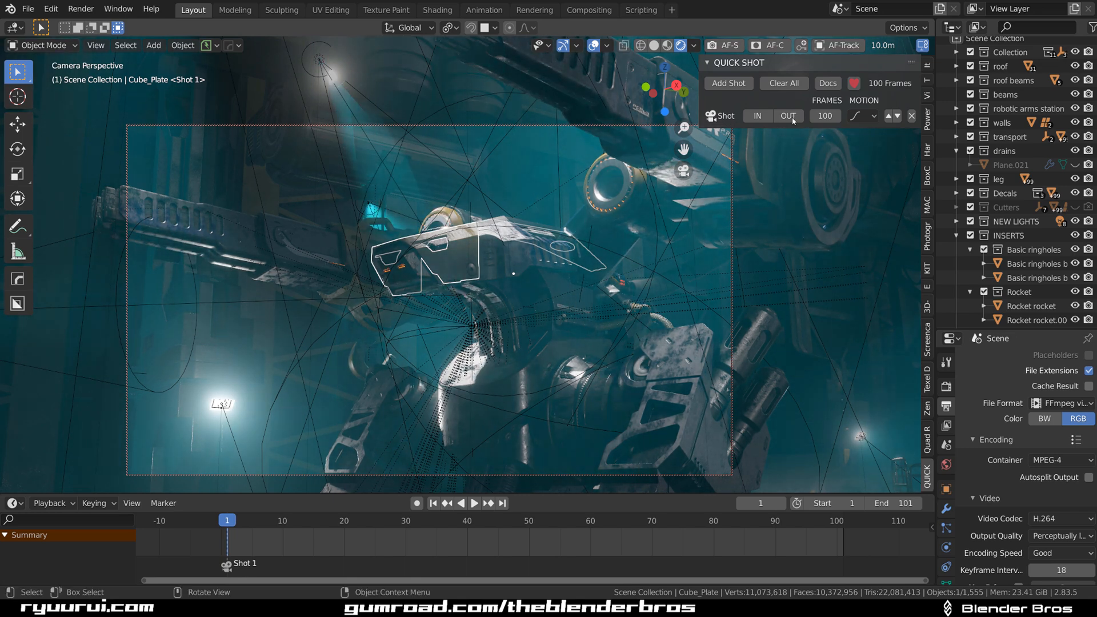
mouse_move(788, 115)
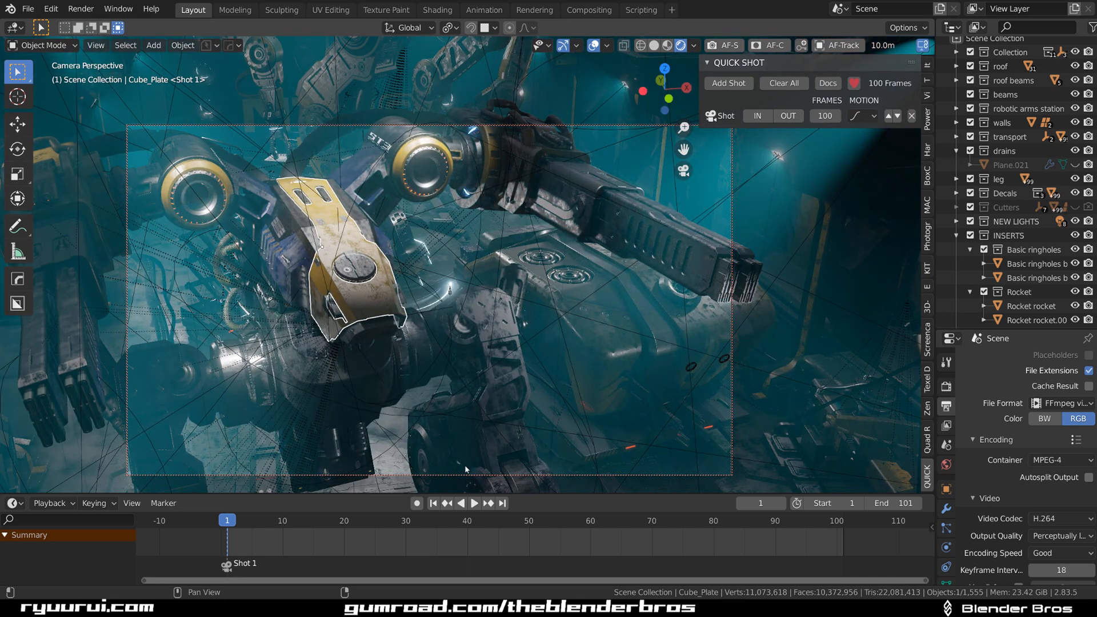
- Play back Shot 1 and set its Quick Shot motion curve to linear
click(476, 503)
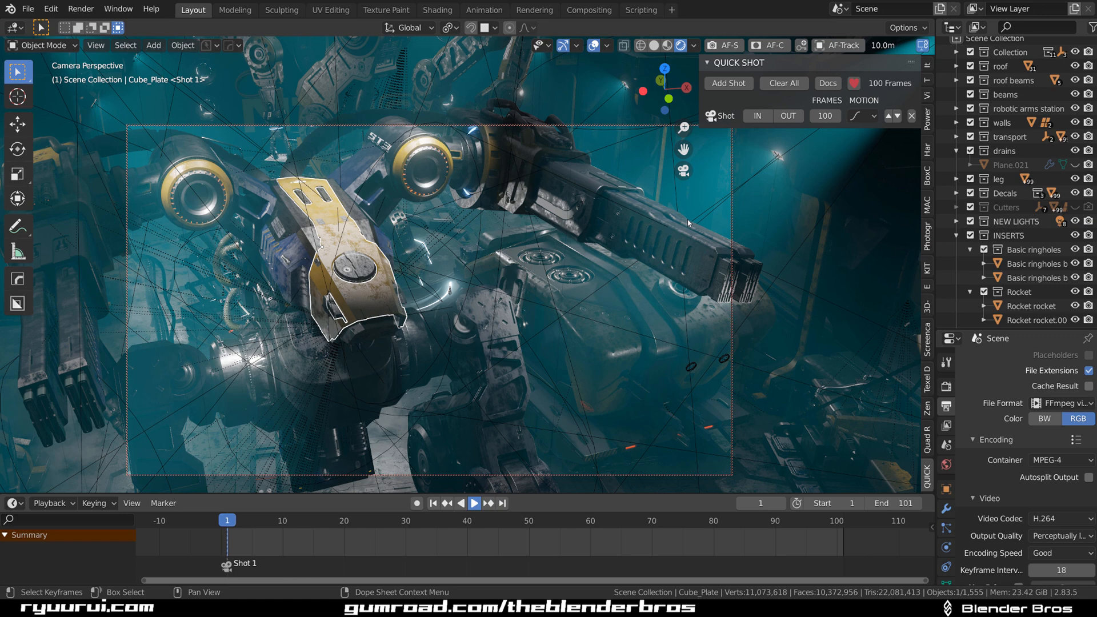
click(473, 503)
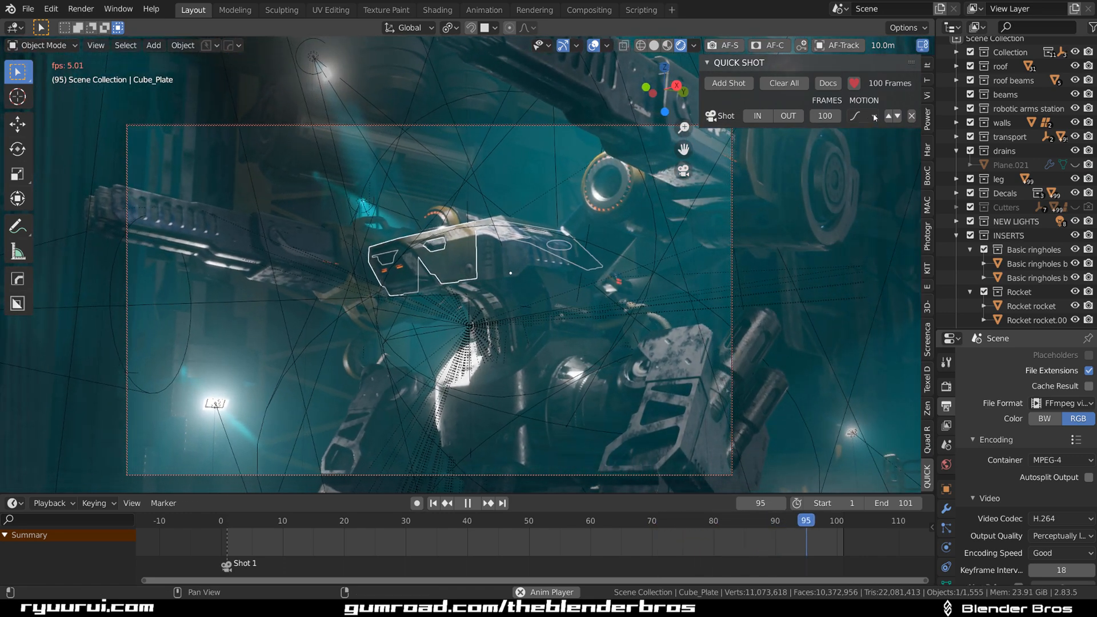
click(856, 115)
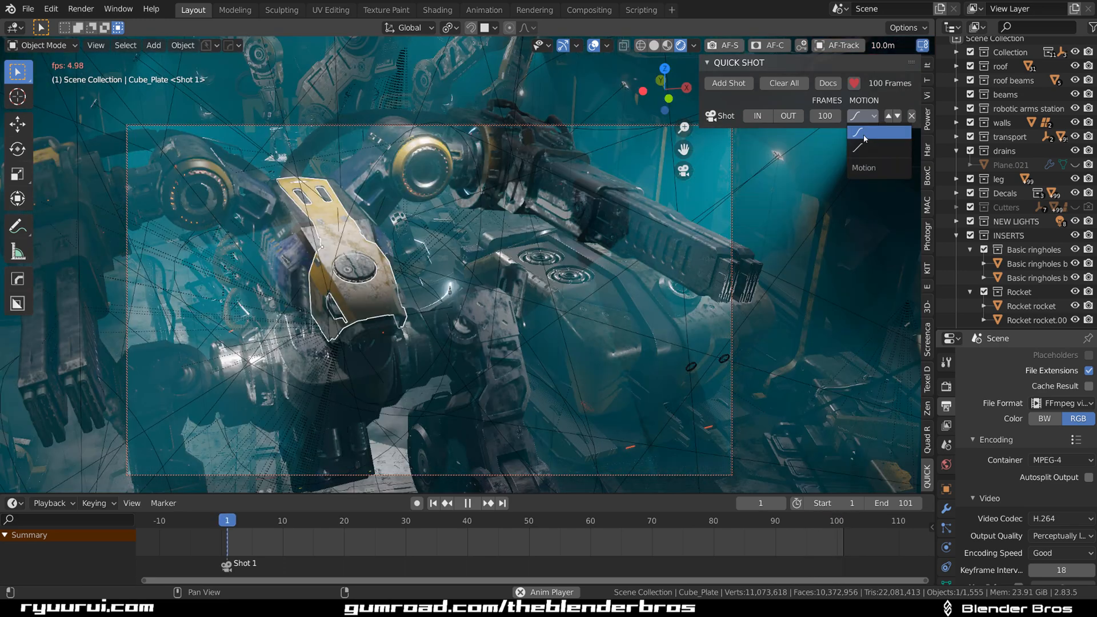
click(466, 502)
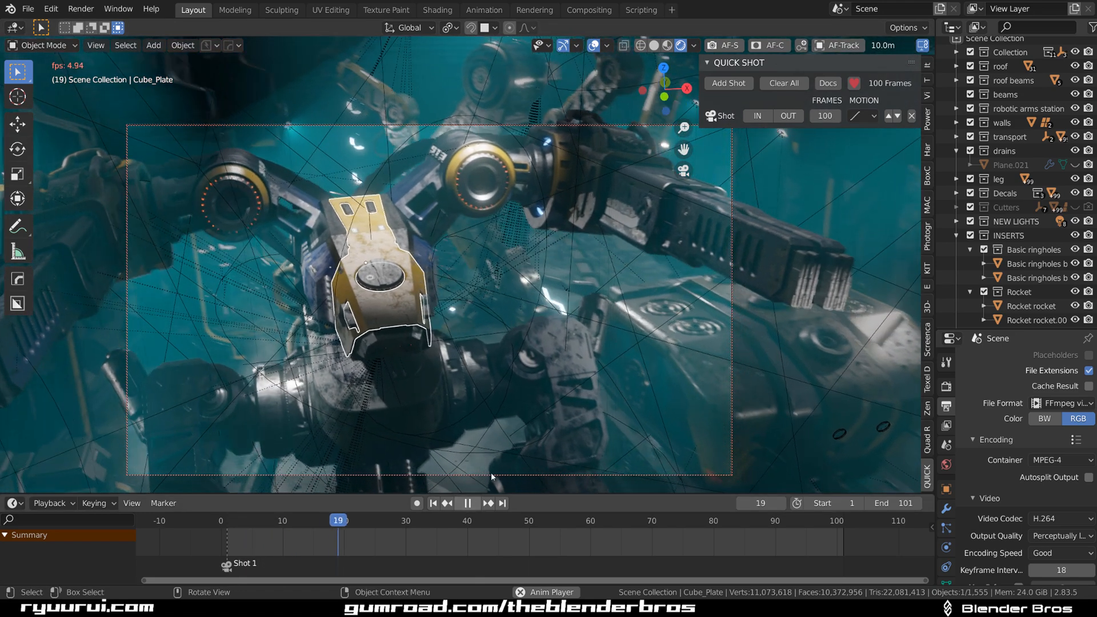
- Stop playback and add Shot 2, extending the camera sequence to 200 frames
click(466, 503)
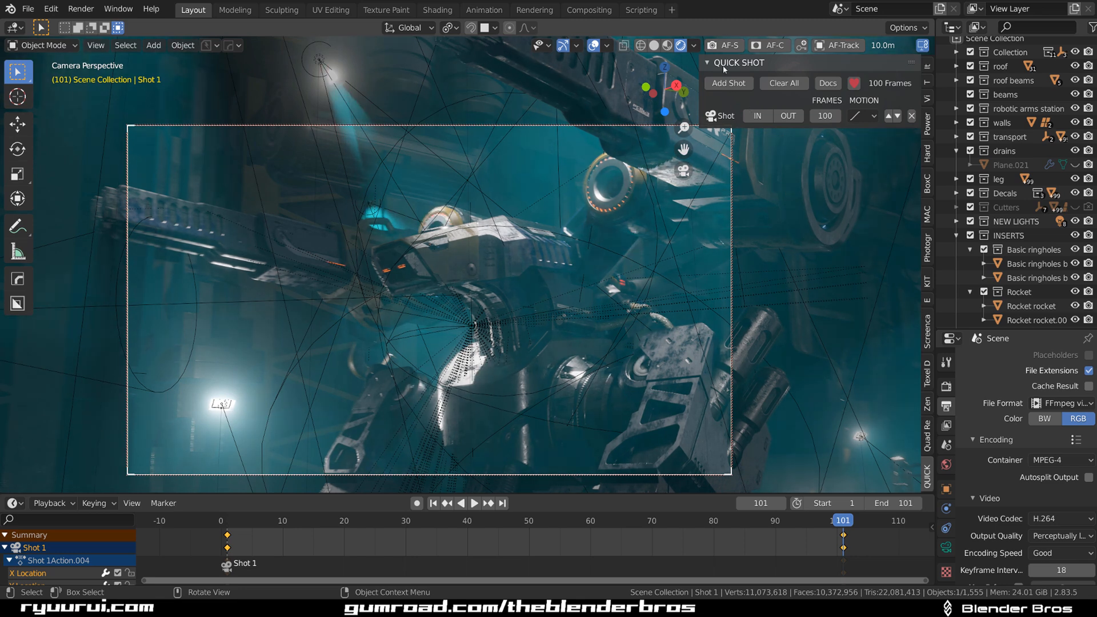
mouse_move(728, 83)
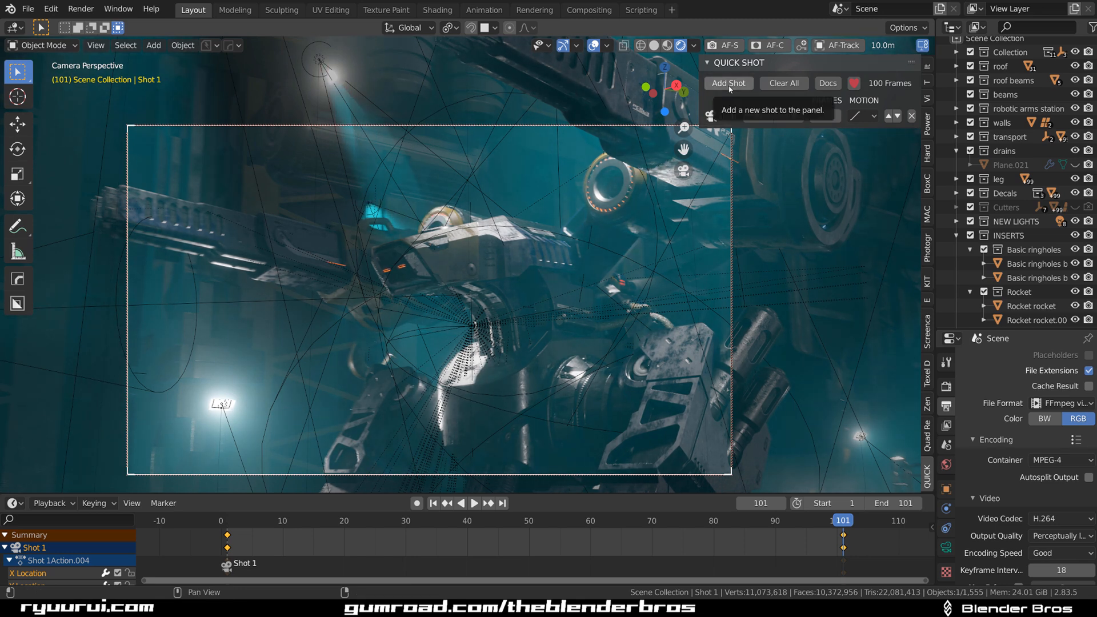
click(728, 83)
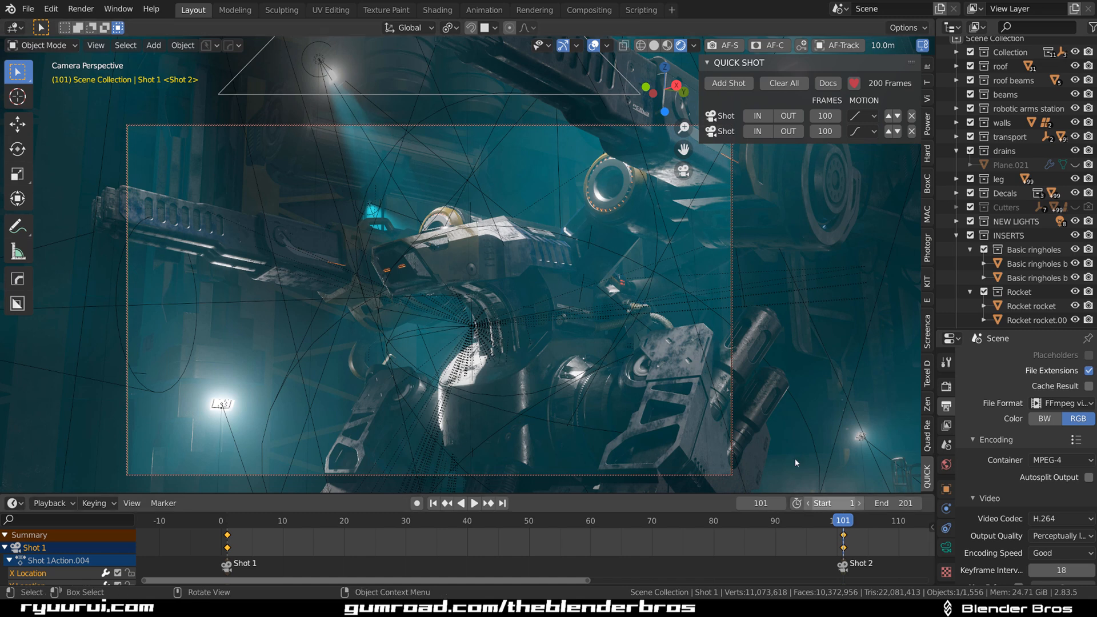
mouse_move(548, 348)
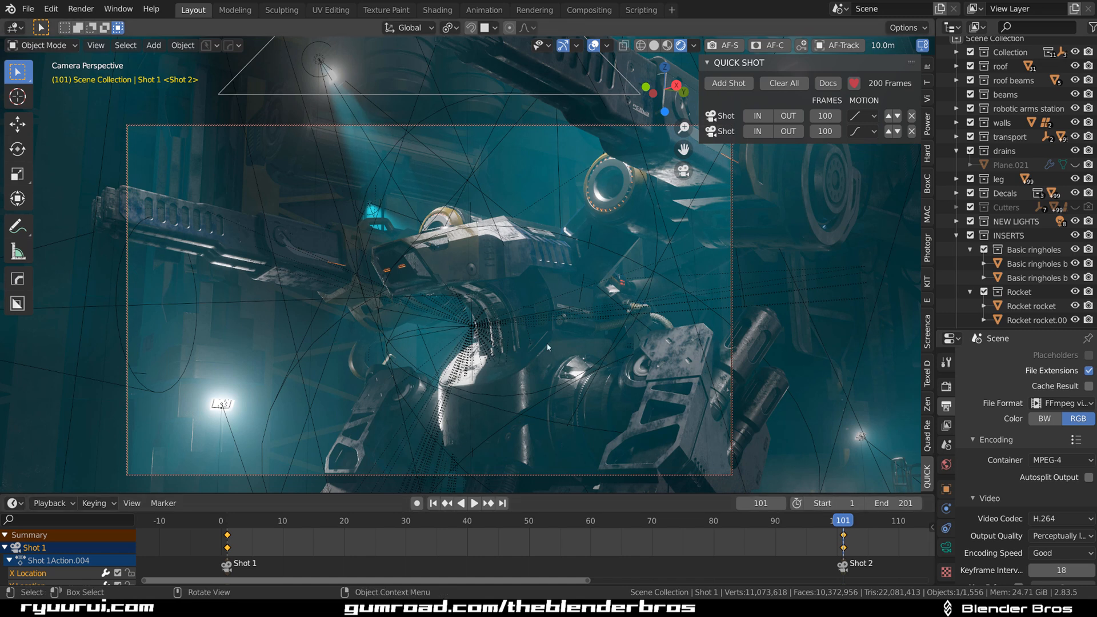
mouse_move(522, 295)
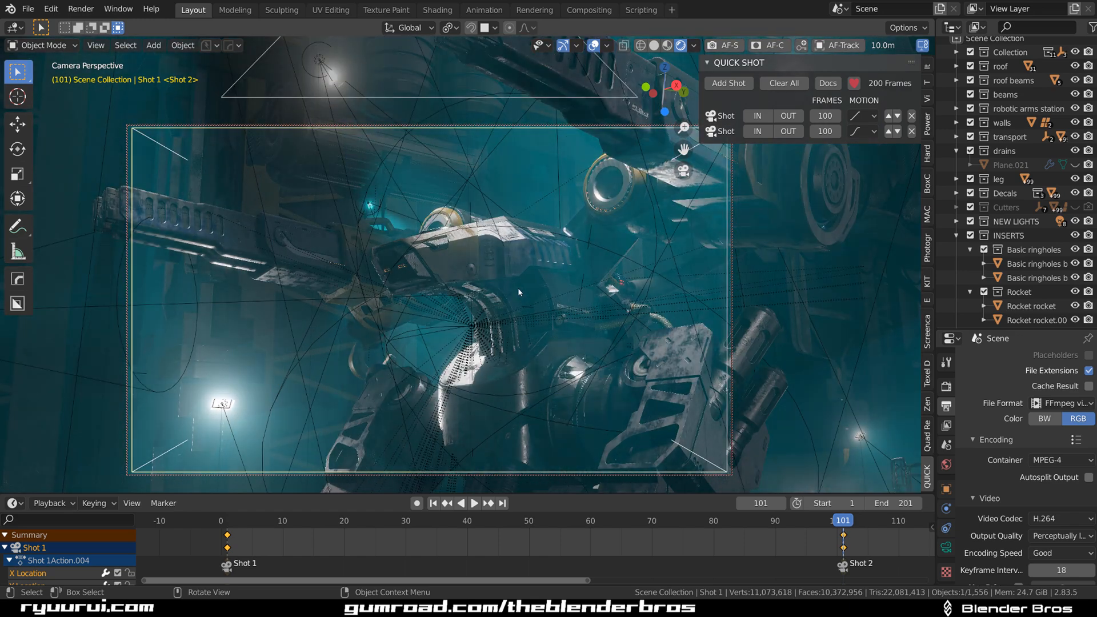
- Reframe the view, add Shot 3 for 300 frames total, and play the sequence from frame 1
drag(519, 292, 461, 207)
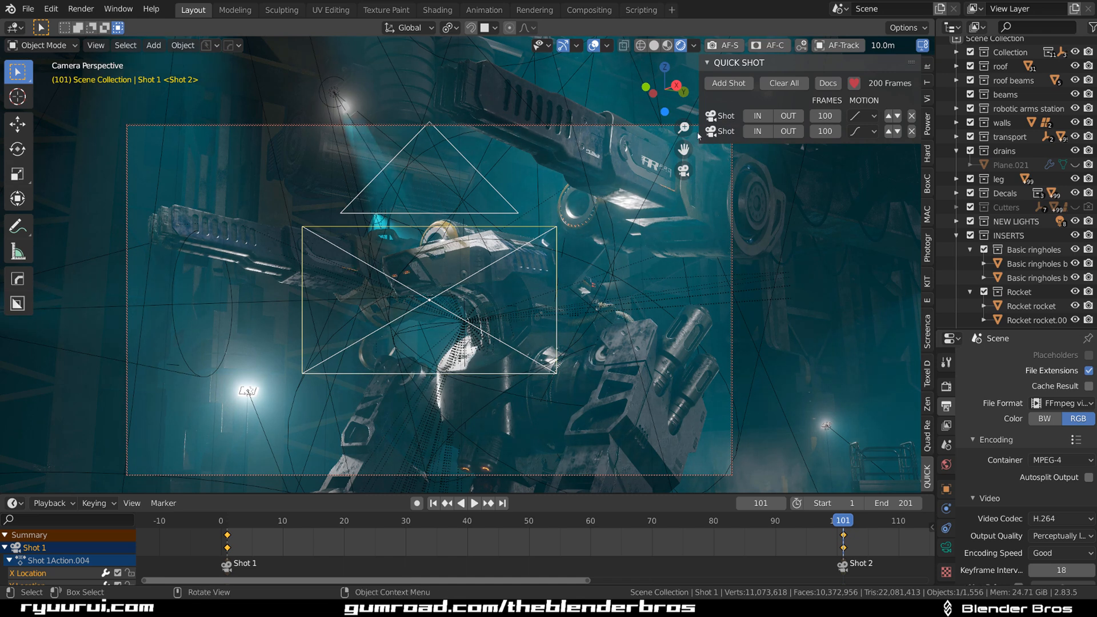
mouse_move(510, 286)
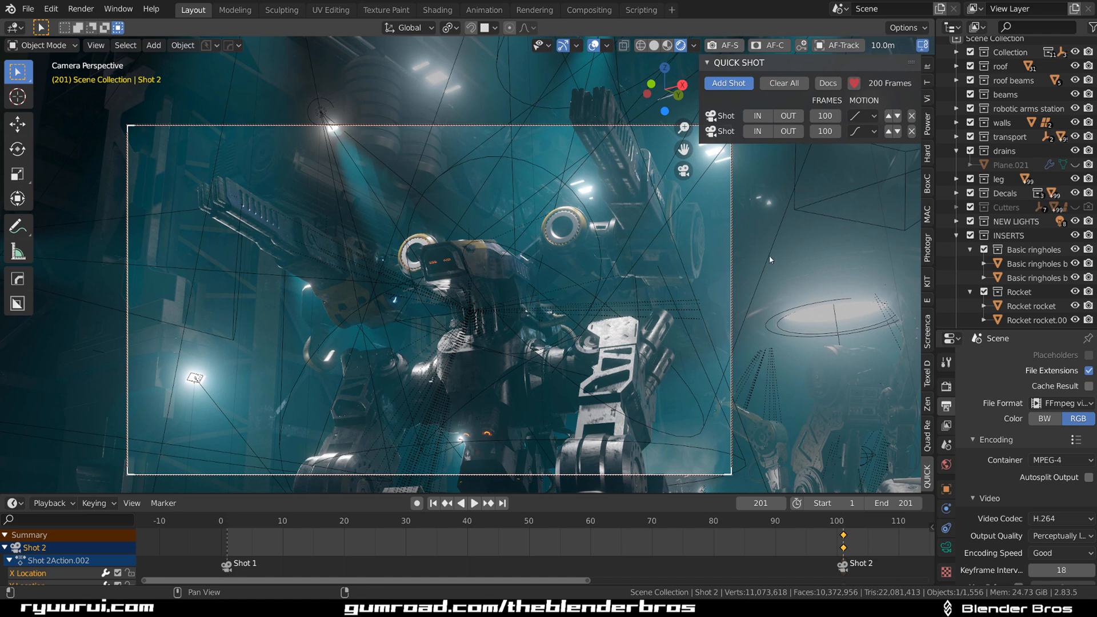
click(728, 82)
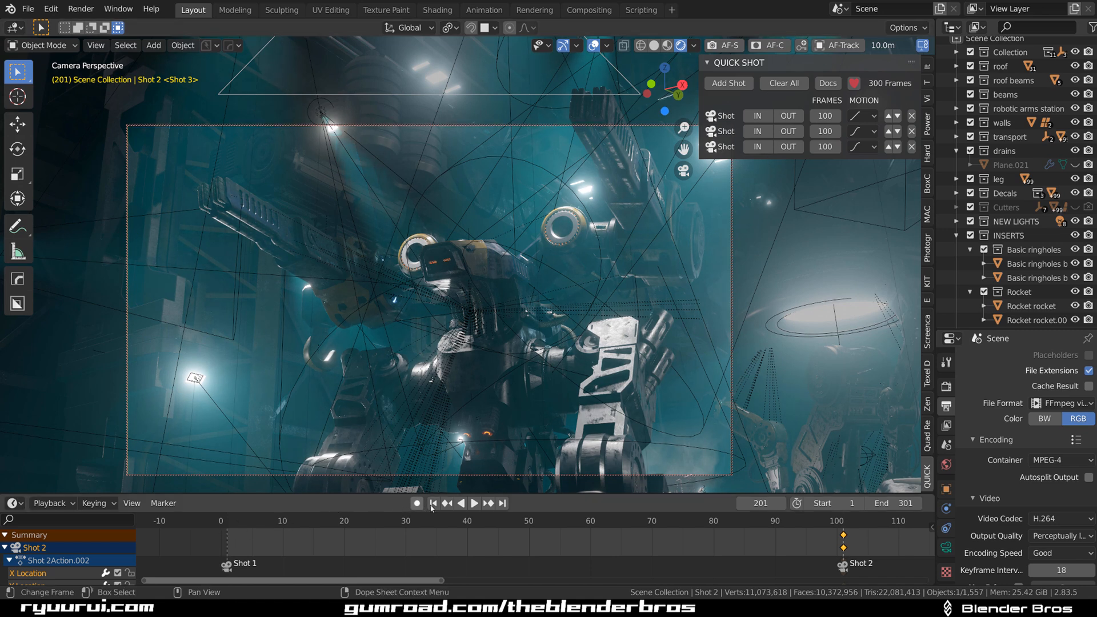
click(433, 503)
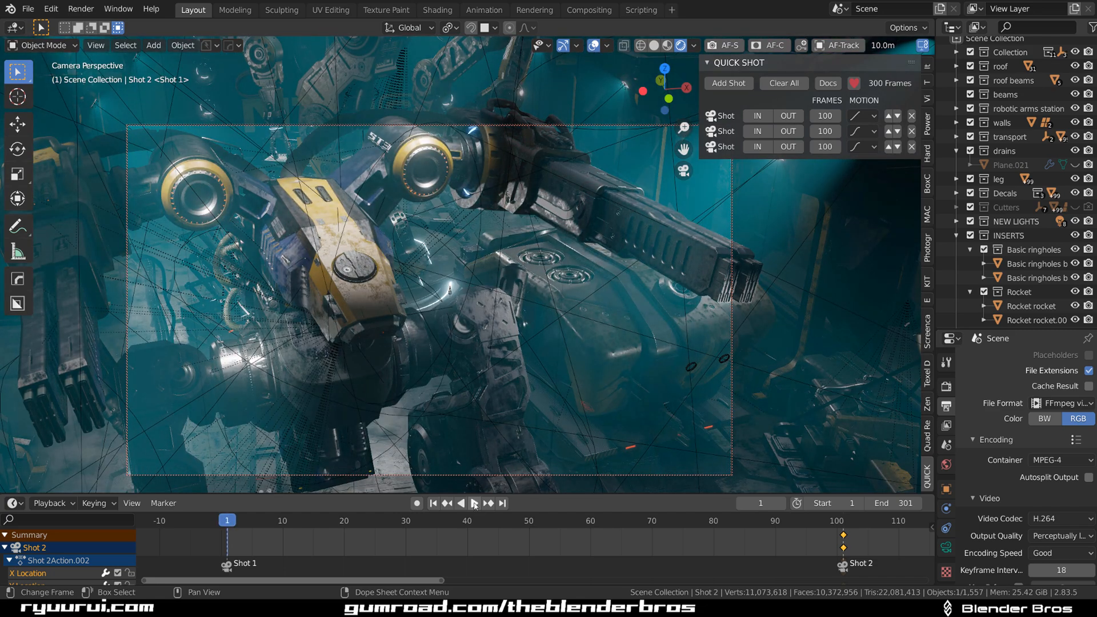
click(446, 503)
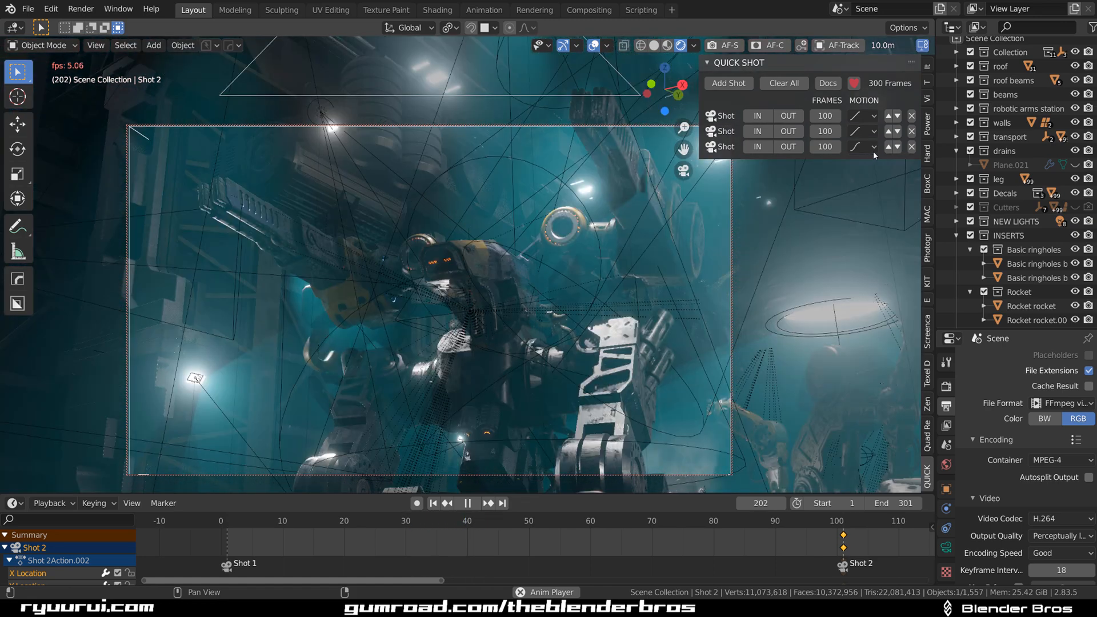
- Set the second shot to 140 frames, replay, and add a fourth camera shot
click(859, 146)
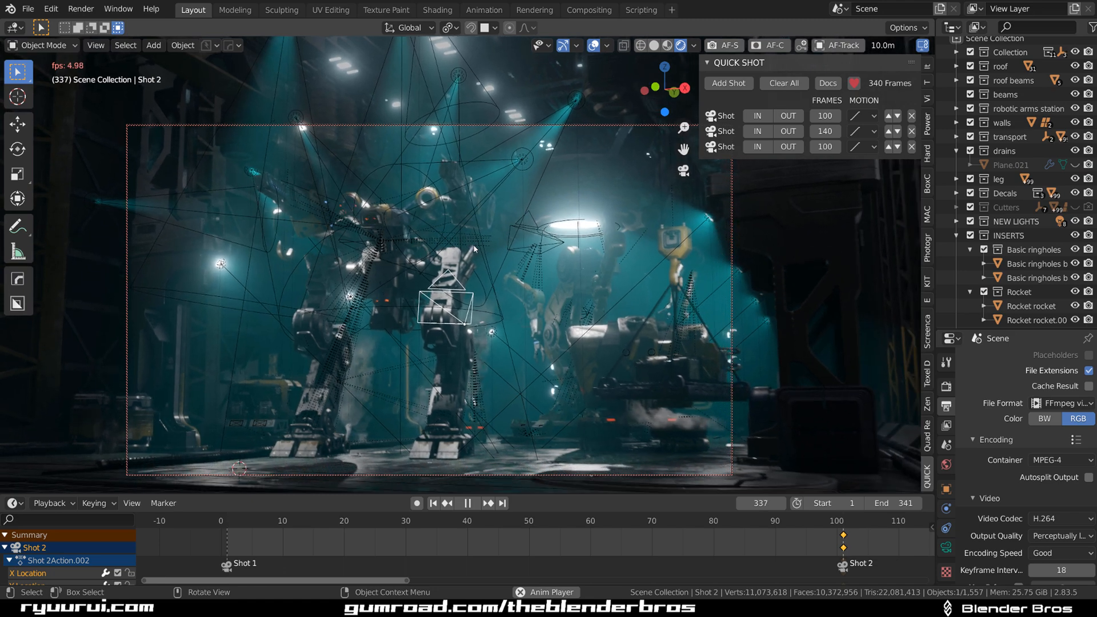
click(239, 520)
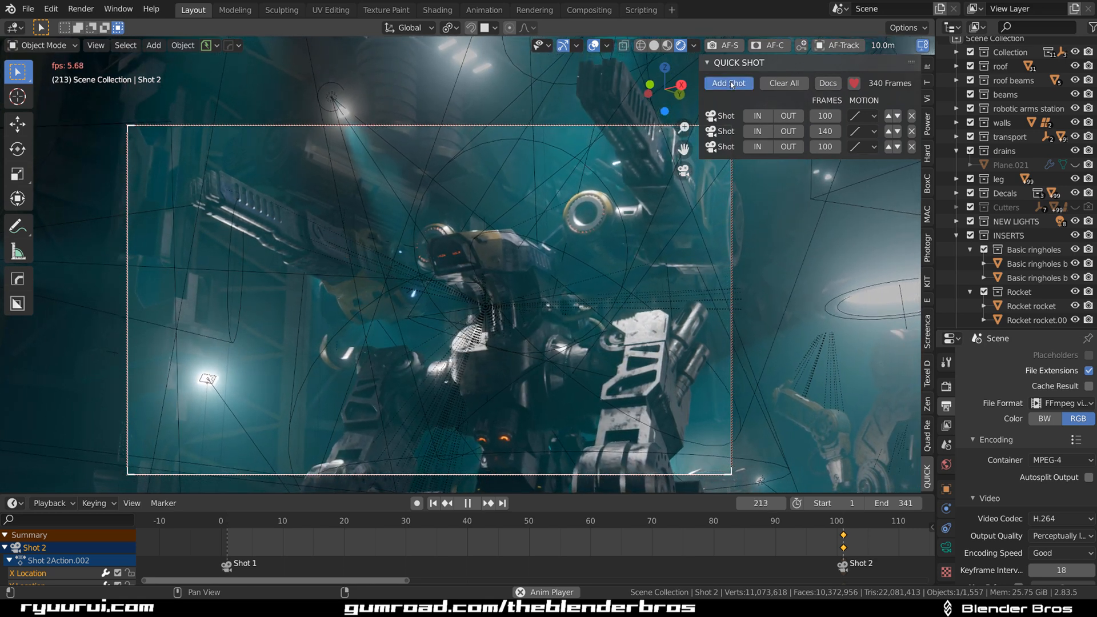
click(728, 82)
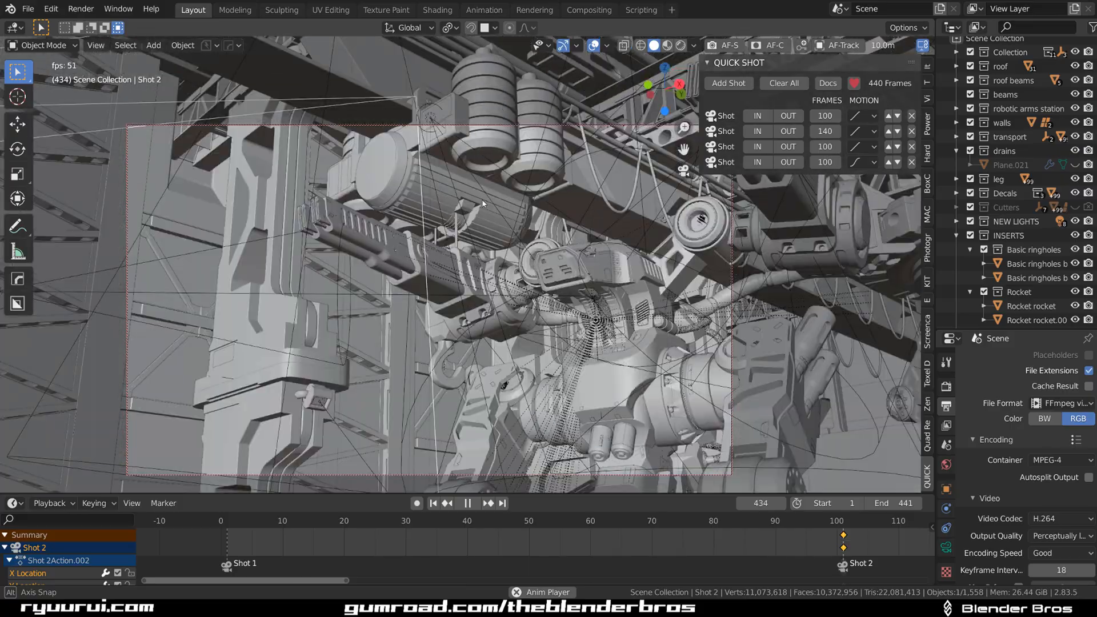
- Clear all camera shots and add a fresh 100-frame Shot 1 framing the mech's legs
click(553, 520)
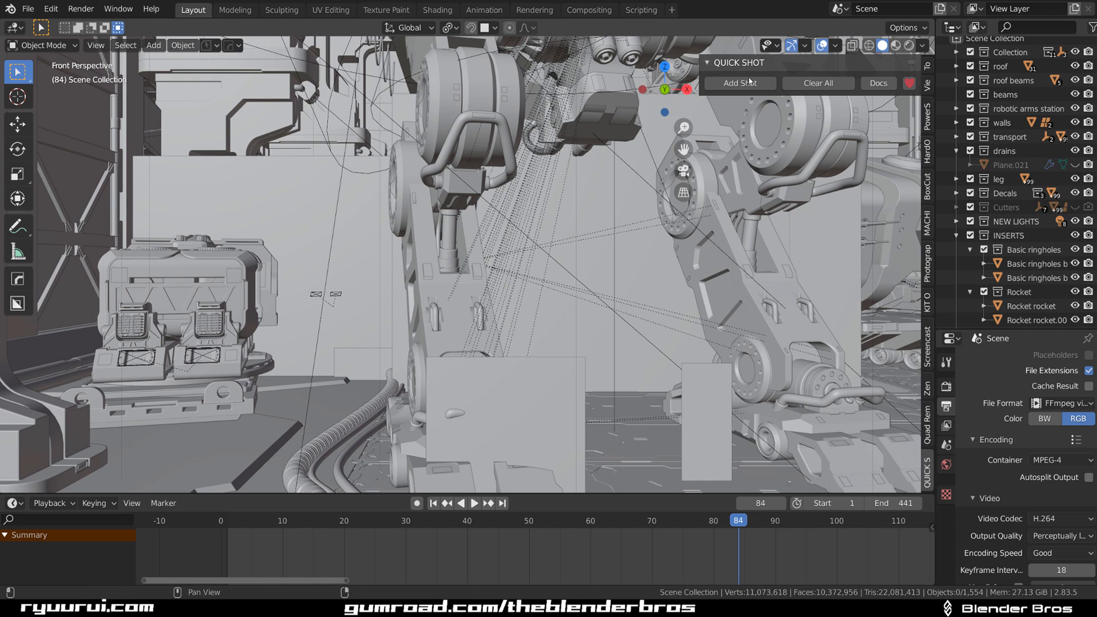
click(739, 82)
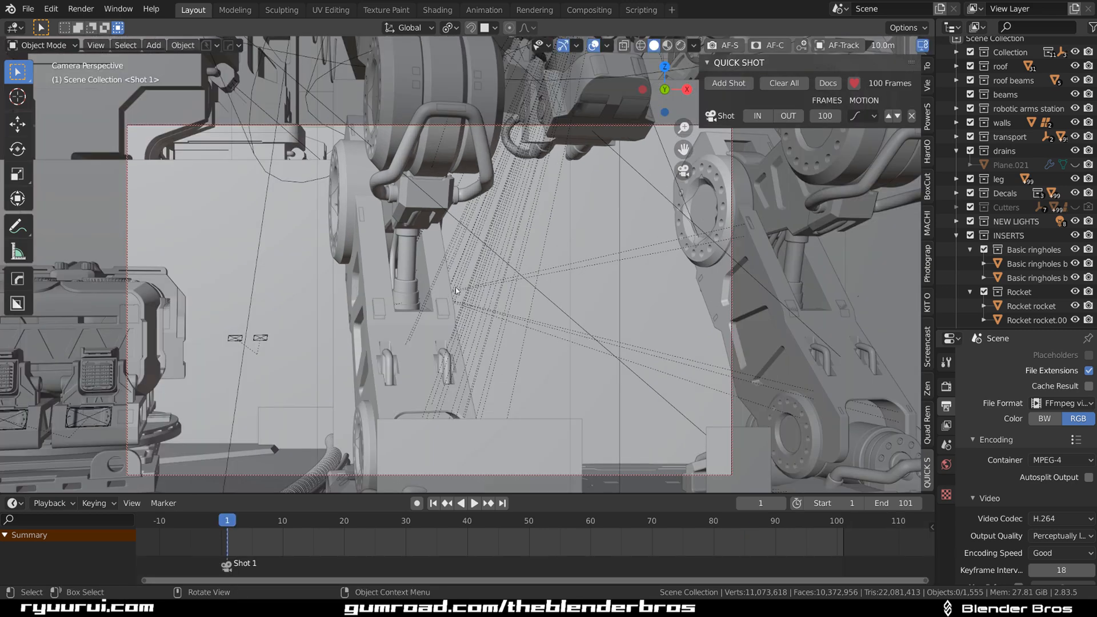
mouse_move(405, 299)
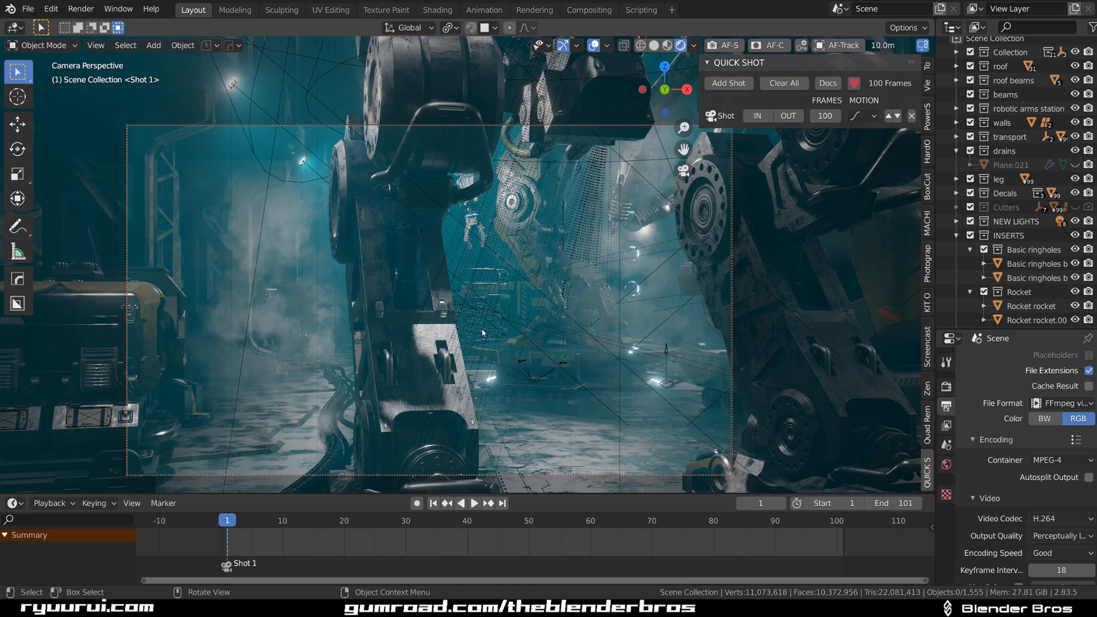
mouse_move(497, 513)
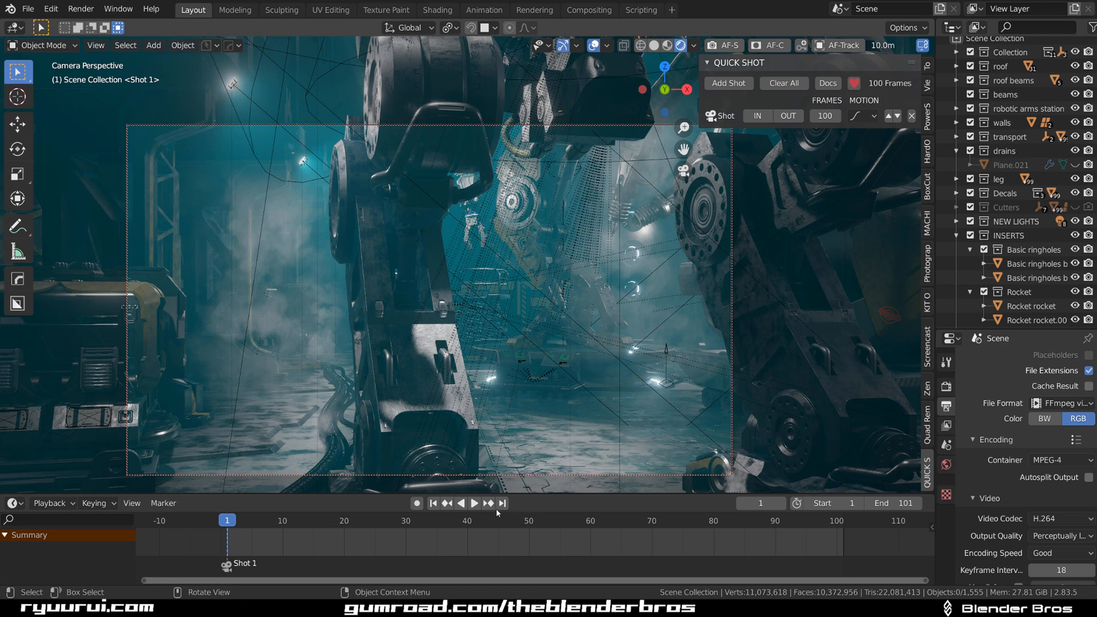
click(476, 503)
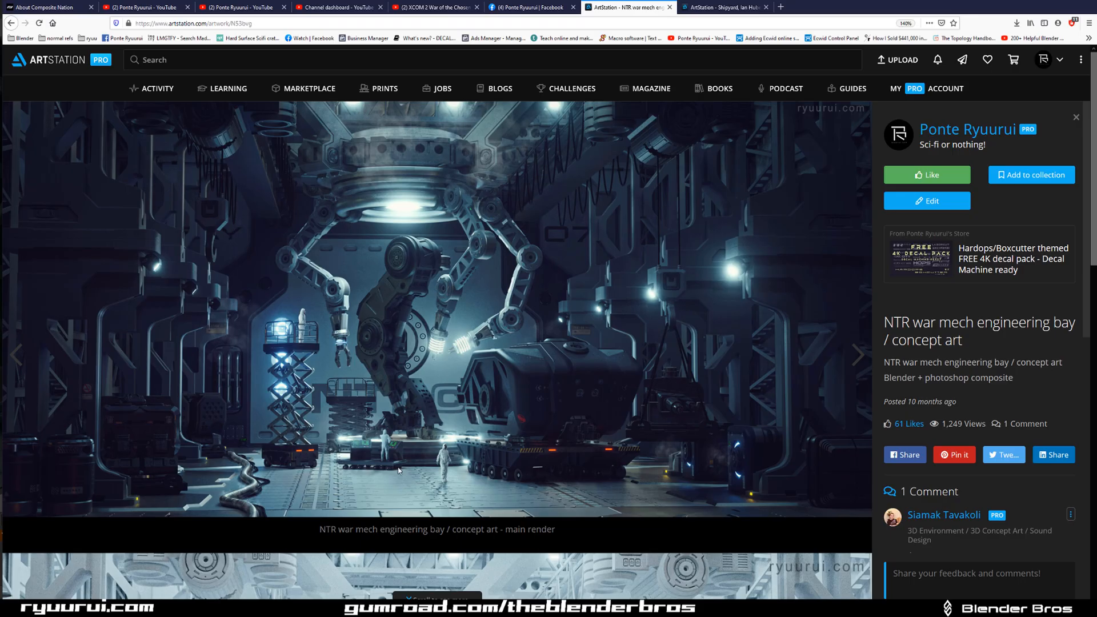
- From the Shipyard artwork, open Ian Hubert's portfolio and his Sandwich Demon artwork
click(724, 7)
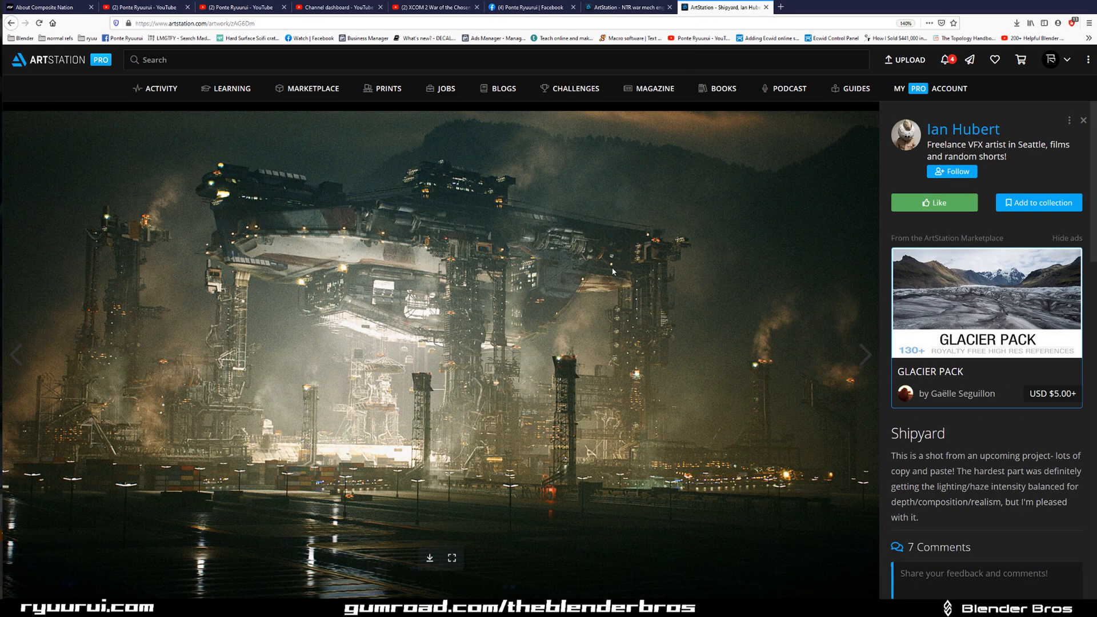
mouse_move(462, 233)
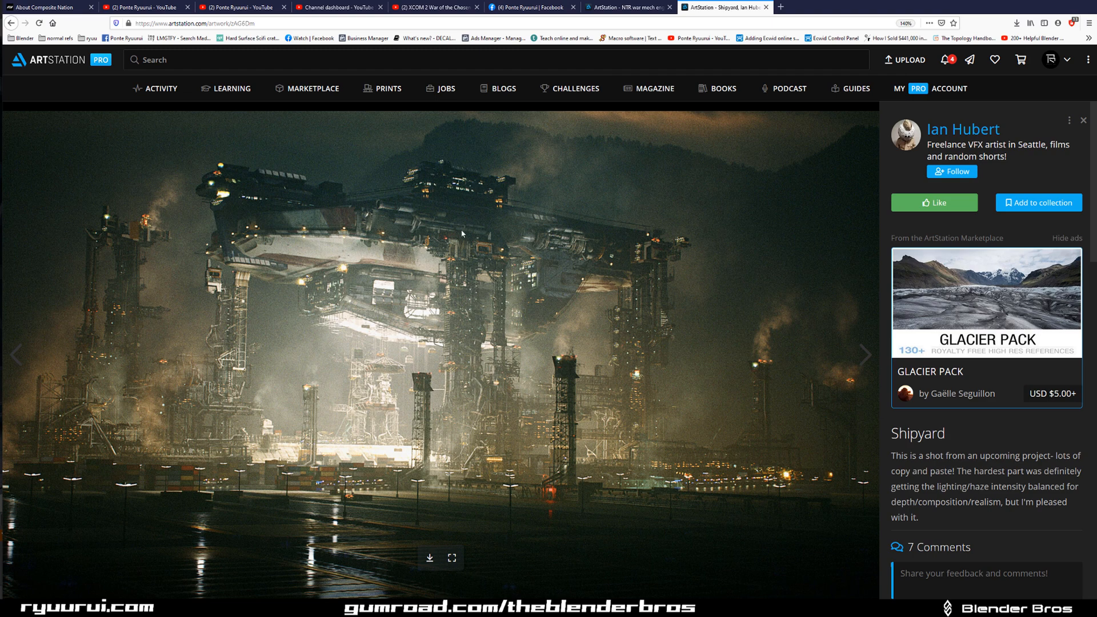
click(962, 129)
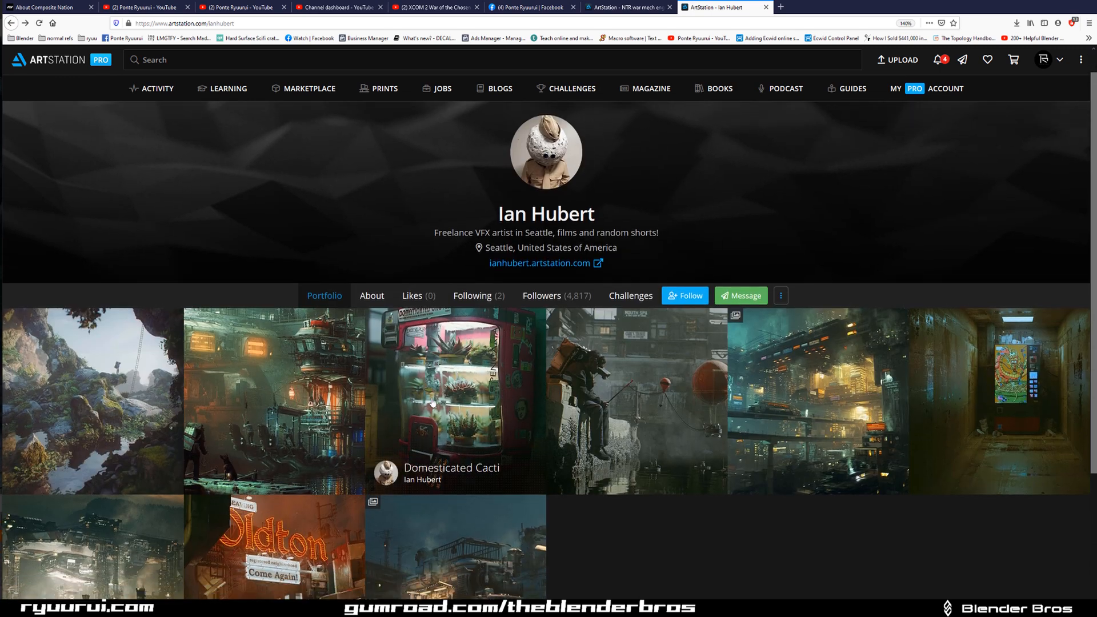
click(432, 402)
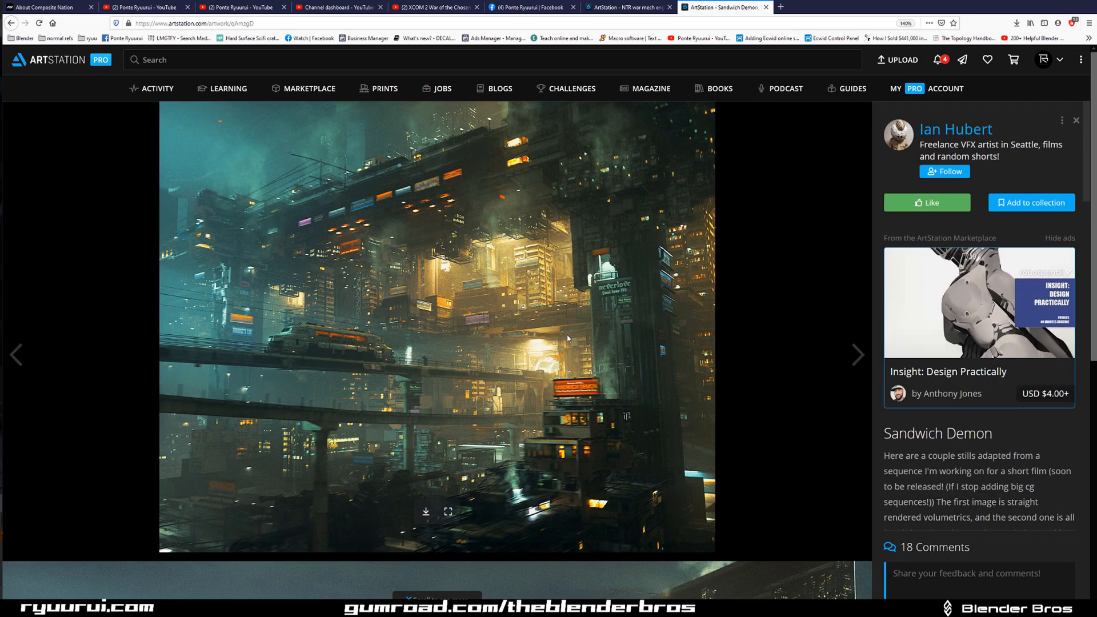
mouse_move(625, 353)
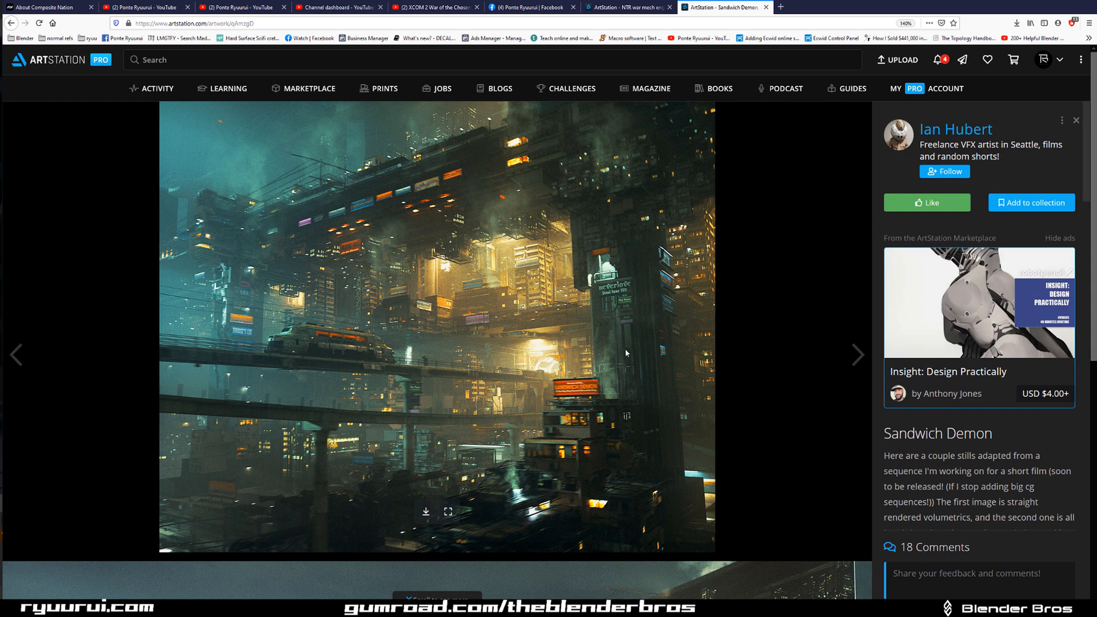
mouse_move(447, 358)
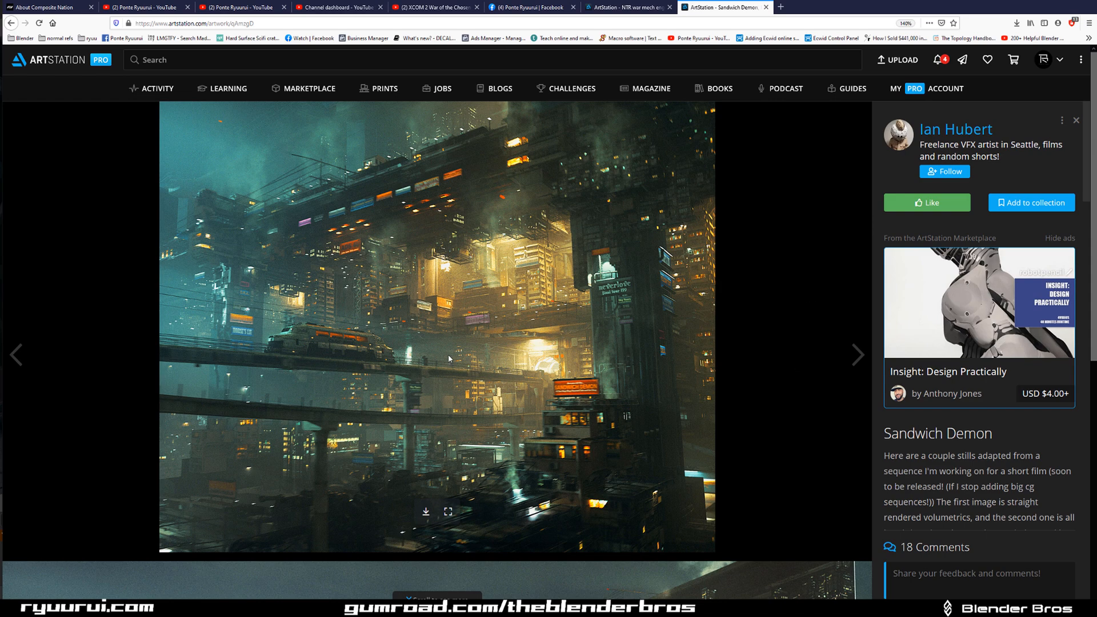
mouse_move(682, 396)
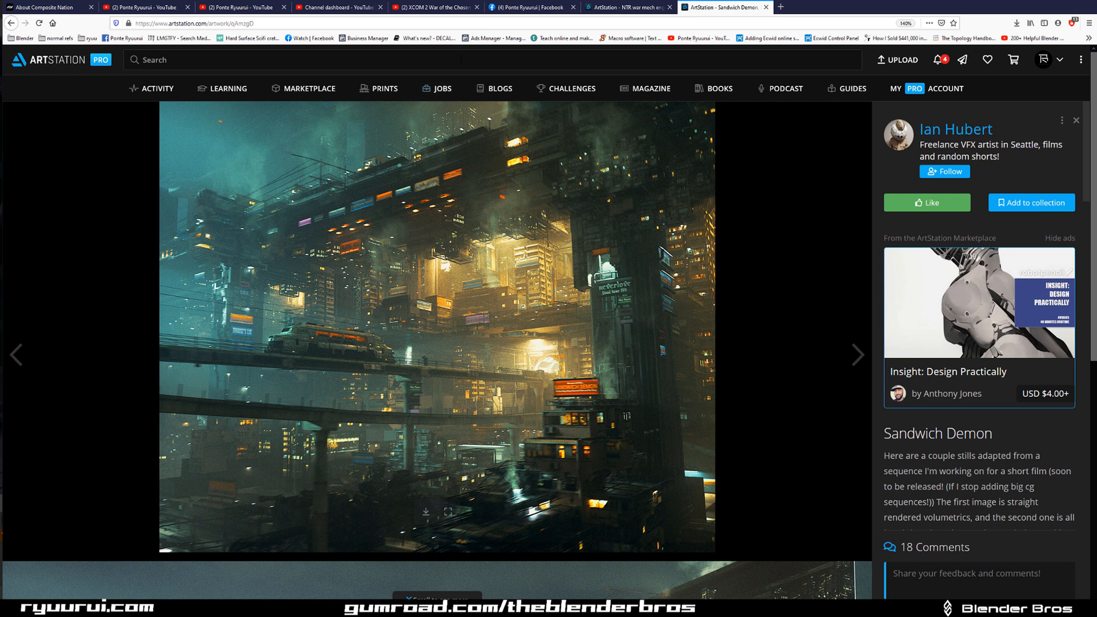
mouse_move(981, 80)
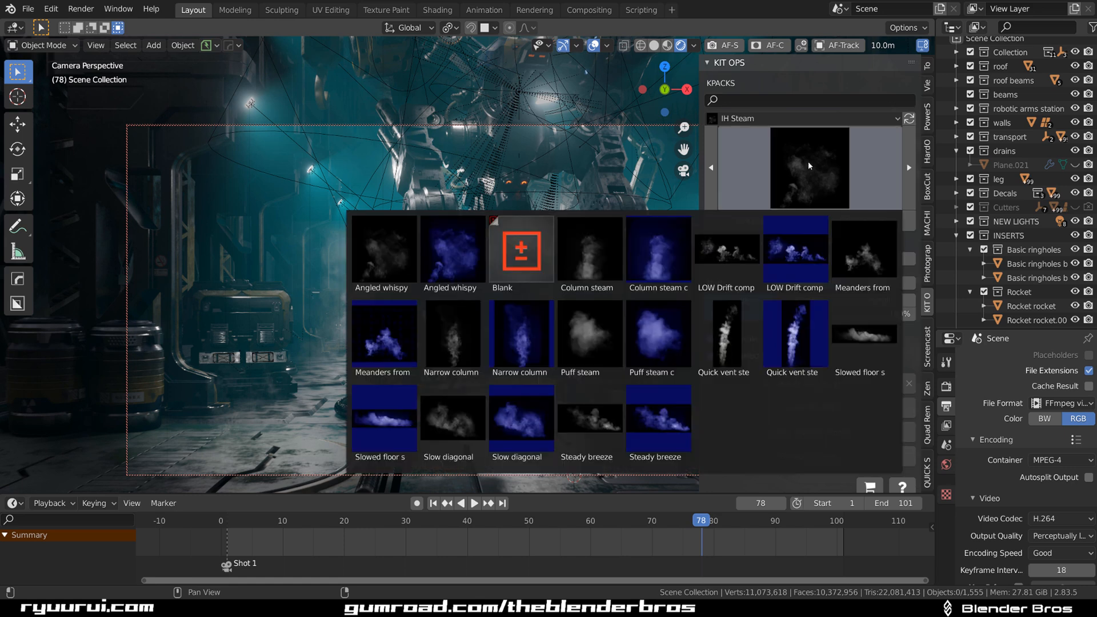
- Pick the Angled whispy insert from the IH Steam KPACK and add it to the bay
click(384, 332)
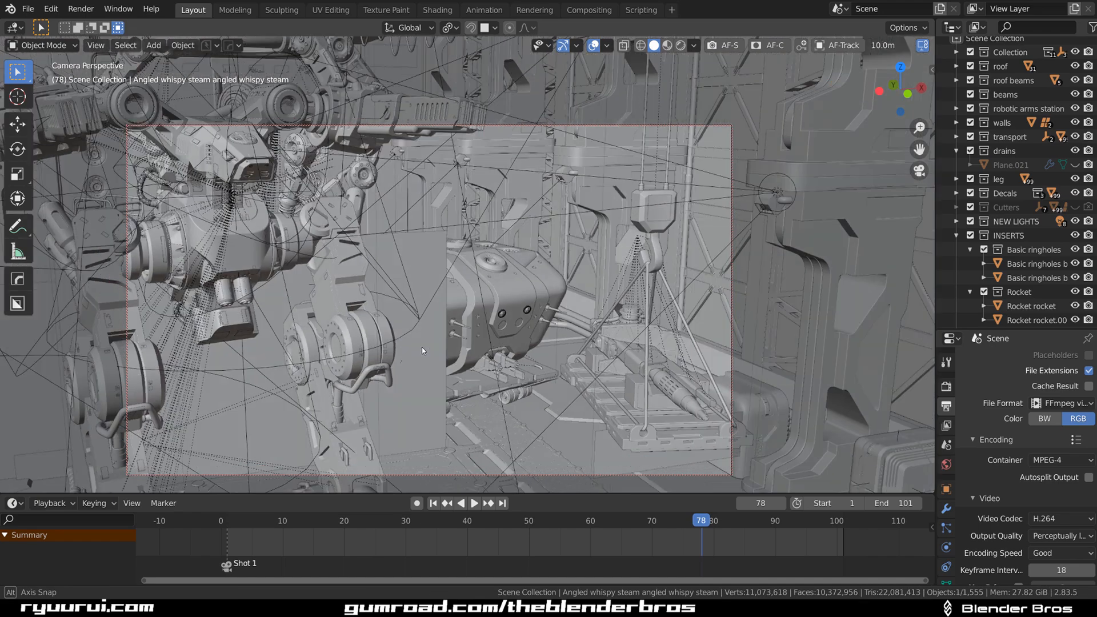
- Pull the locked Shot 1 camera back so the mech, its legs, crates and barrels all fit in frame
drag(422, 349, 473, 297)
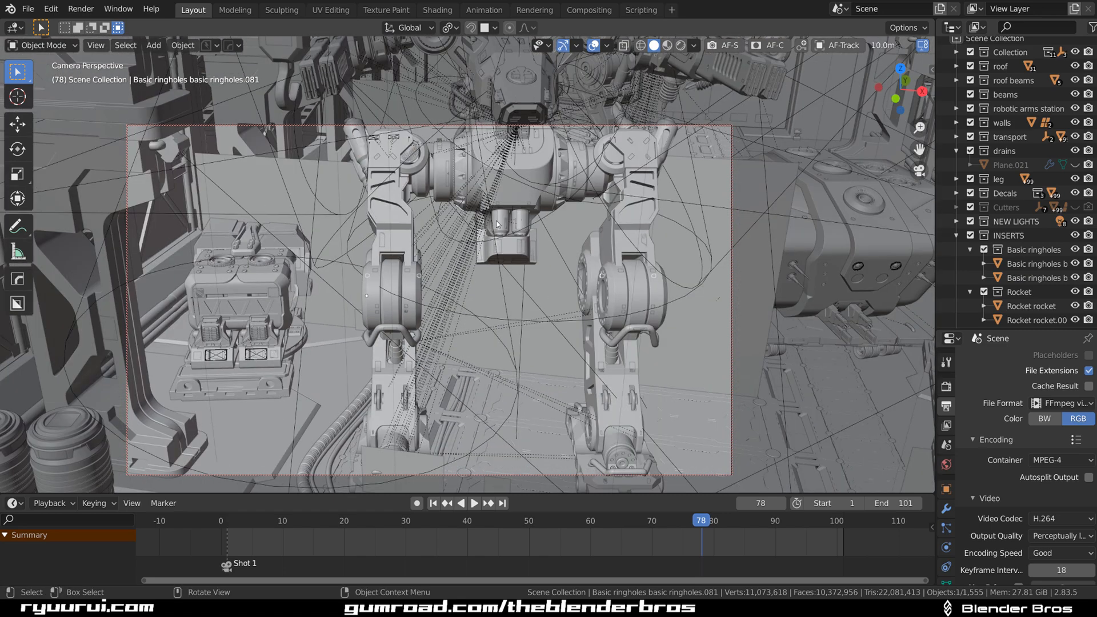
drag(490, 280, 504, 217)
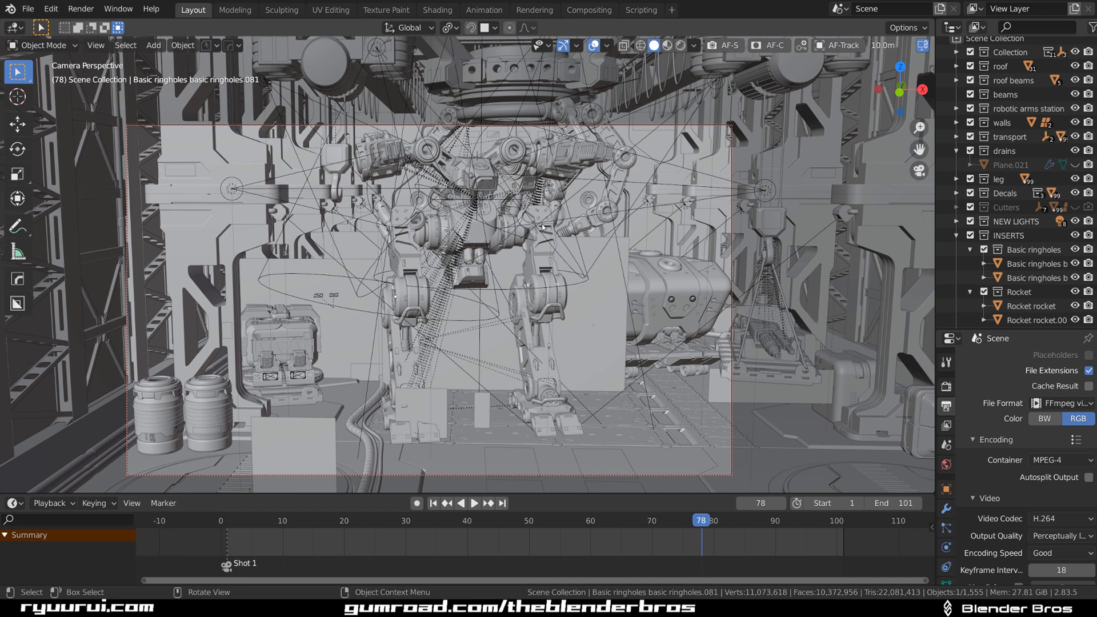
click(205, 46)
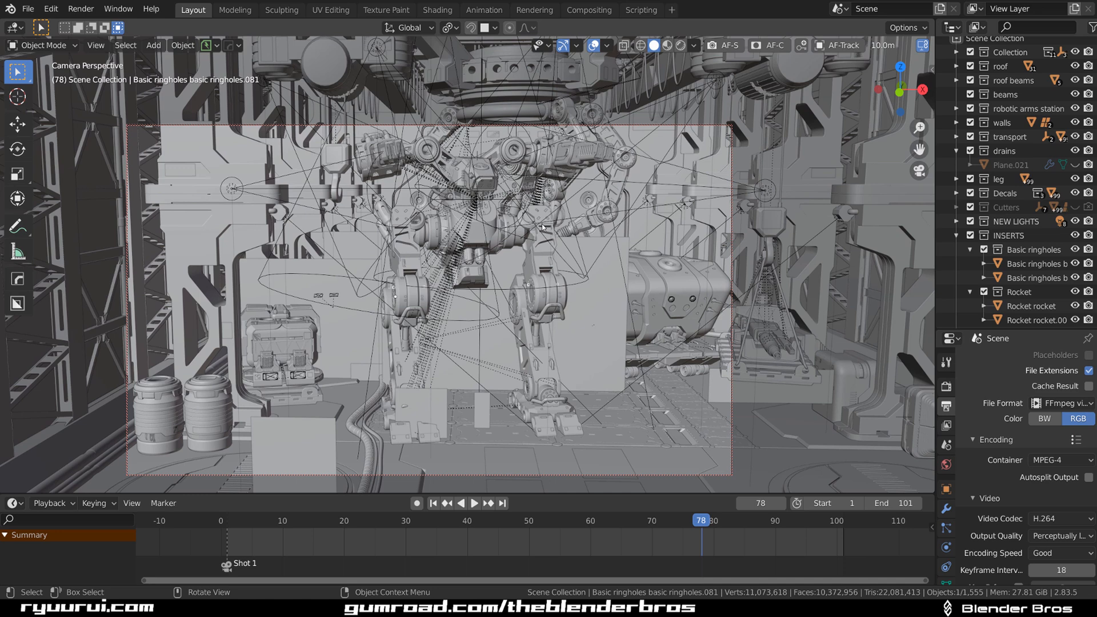